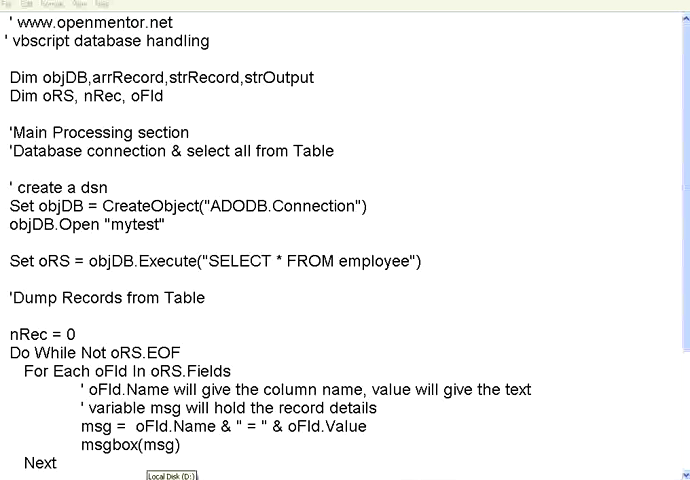
# - Launch Access 2003 and open the recent mytest.mdb database, accepting the security warning
pyautogui.click(15, 478)
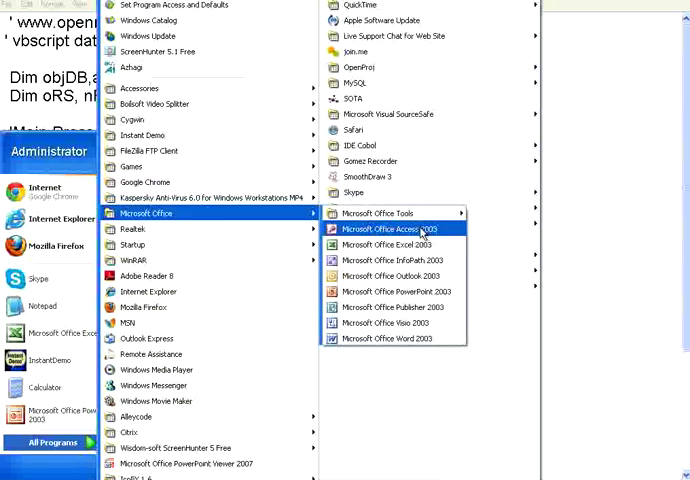
pyautogui.click(392, 229)
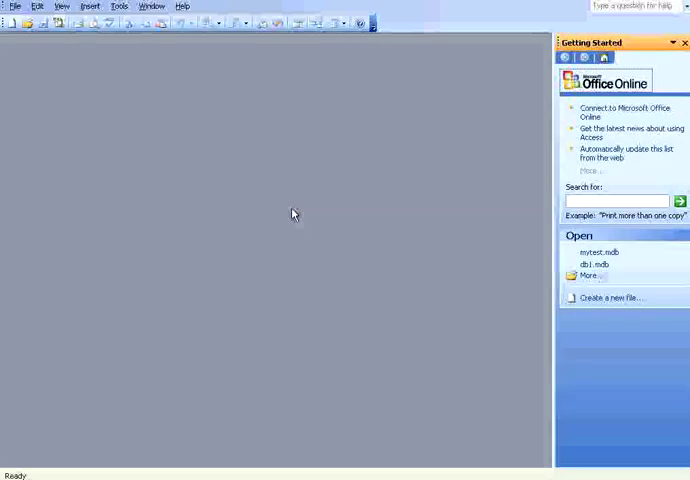
pyautogui.click(15, 6)
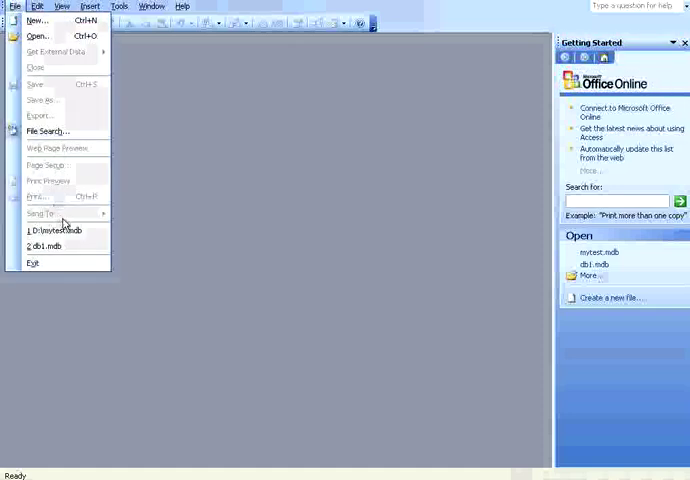
pyautogui.click(58, 231)
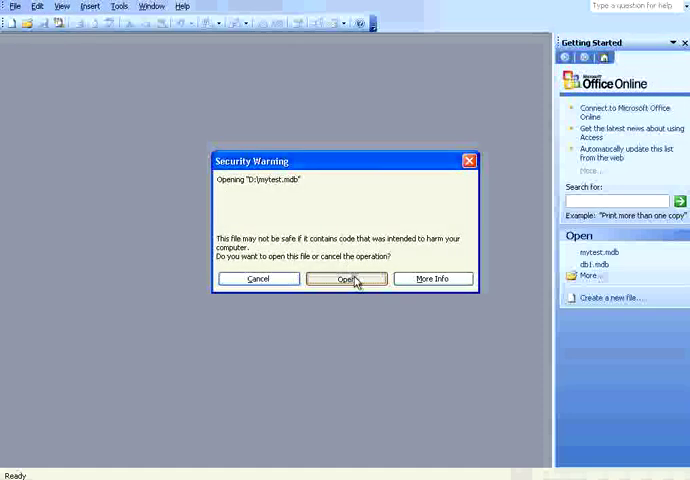
pyautogui.click(347, 279)
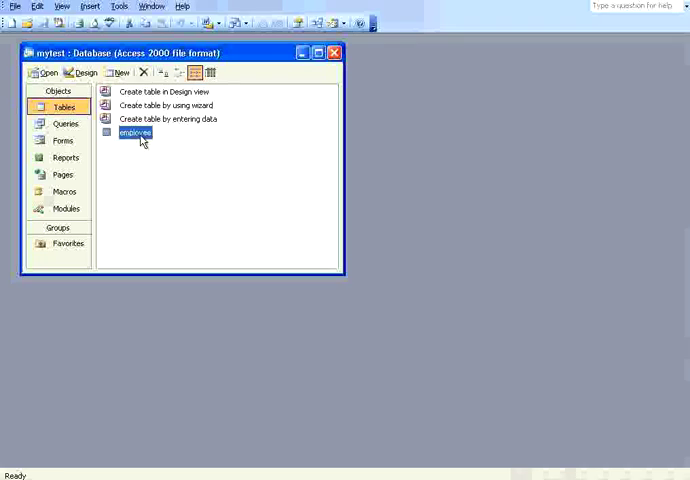
# - Open the employee table in Datasheet view showing four records of empid, empname and salary
pyautogui.doubleClick(133, 133)
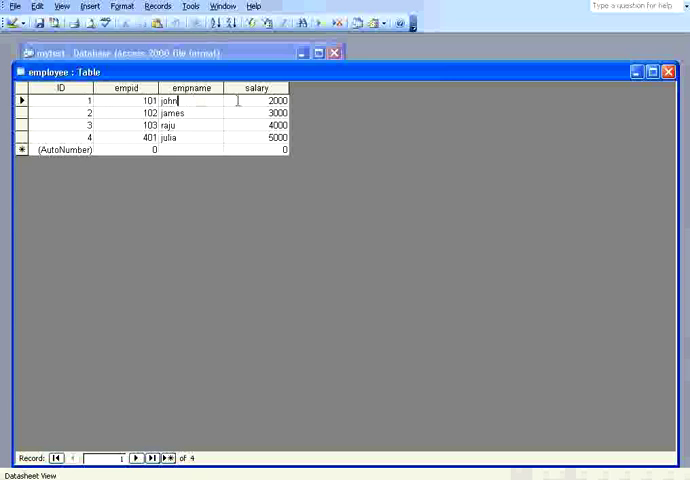
pyautogui.click(140, 113)
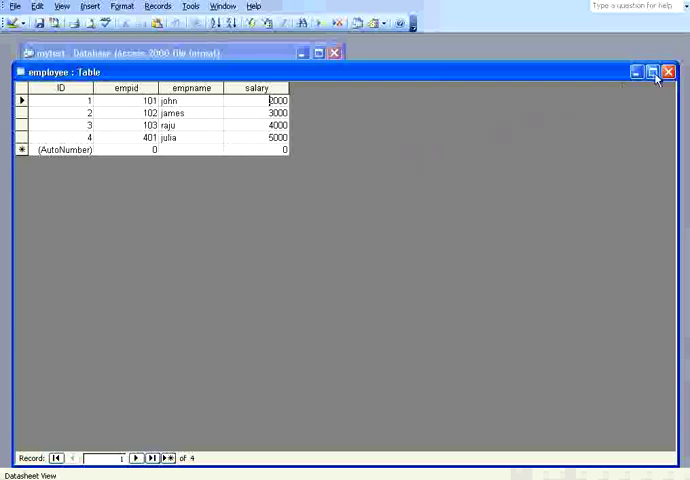
pyautogui.moveTo(668, 72)
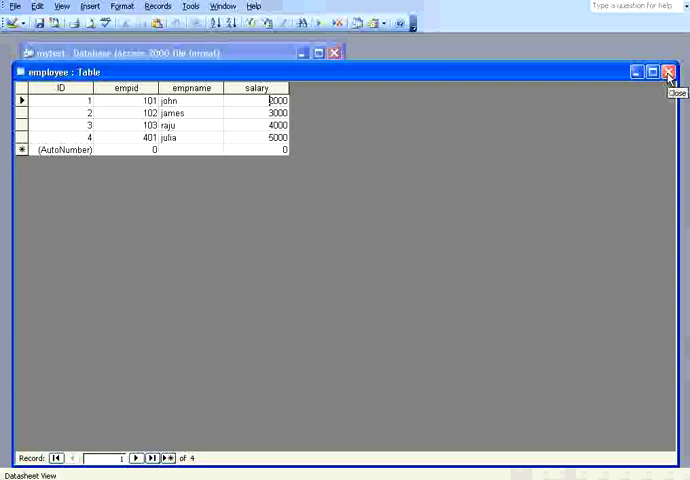
# - Close the employee table and select the mytest user DSN in Data Sources (ODBC)
pyautogui.click(669, 71)
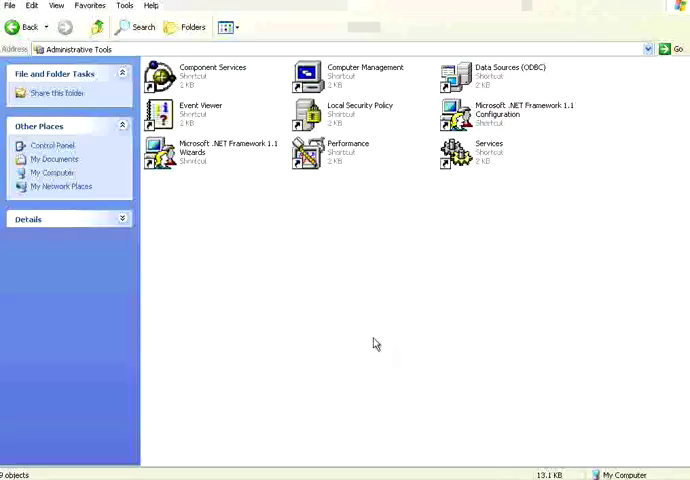
pyautogui.moveTo(286, 247)
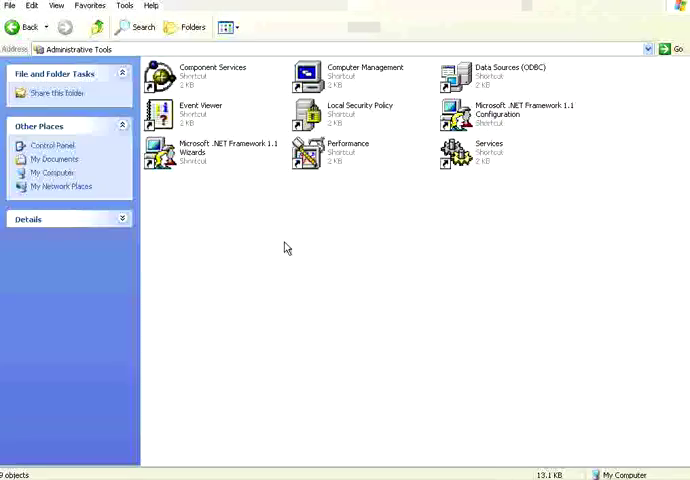
pyautogui.moveTo(281, 225)
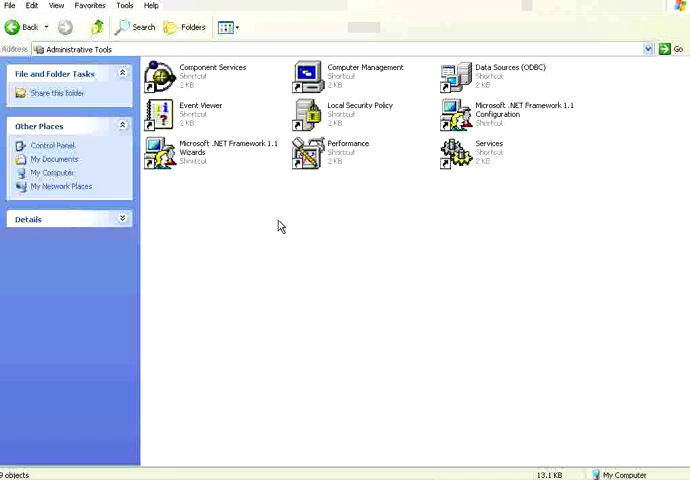
pyautogui.click(500, 75)
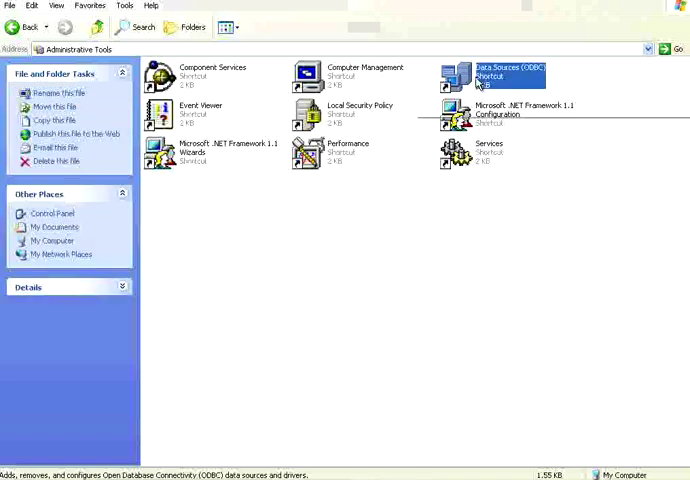
pyautogui.doubleClick(510, 74)
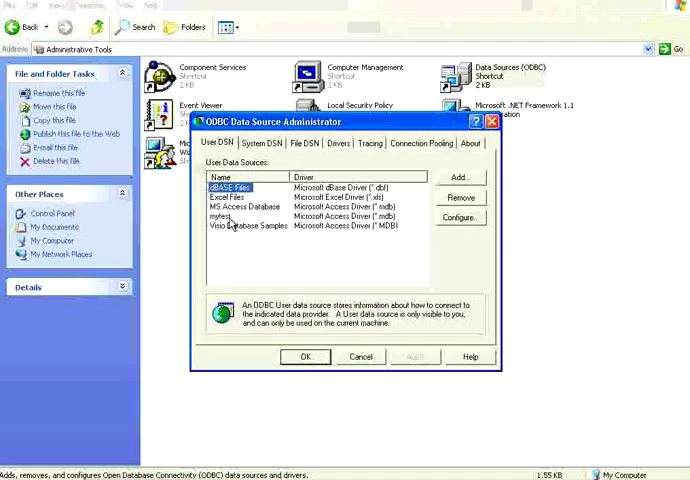
pyautogui.click(220, 216)
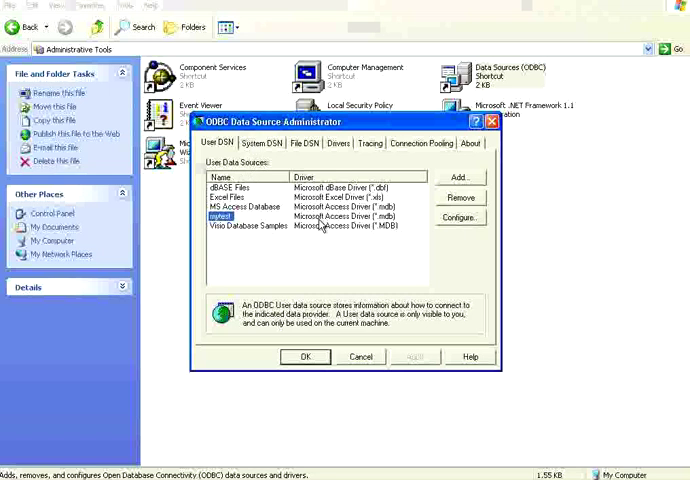
pyautogui.click(460, 217)
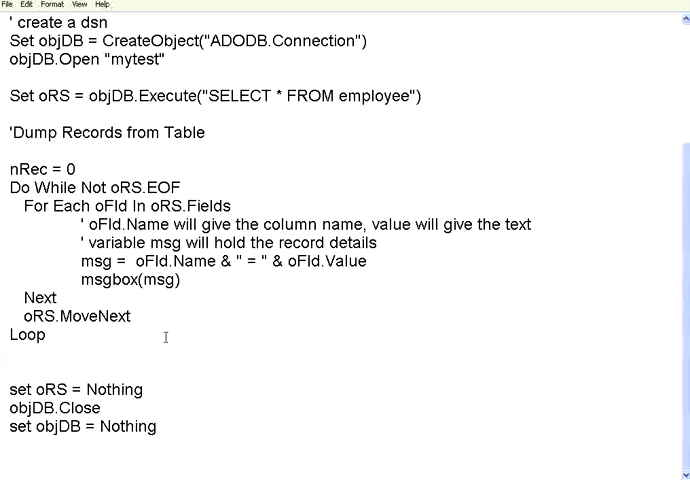
# - Review the VBScript's connection, SELECT query and record loop, then open Command Prompt at D:
pyautogui.doubleClick(77, 408)
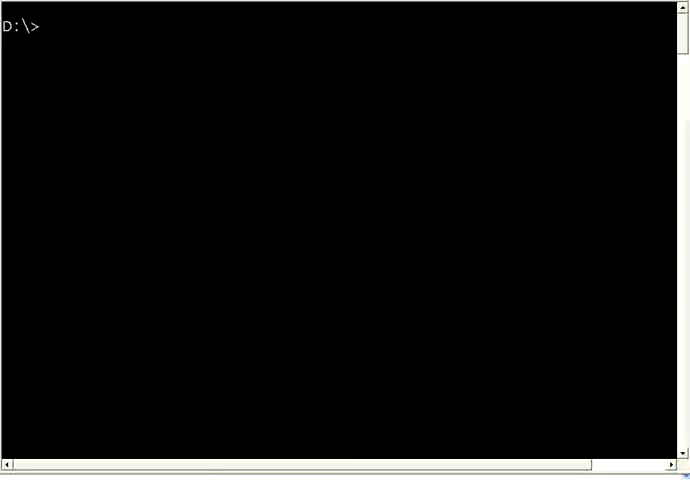
# - Run vbsdb and dismiss each record's ID, empid, empname and salary messages
pyautogui.write('vbsdb')
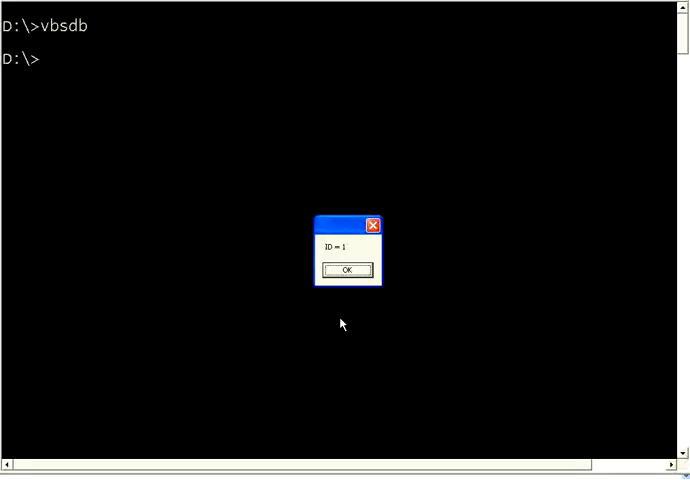
pyautogui.moveTo(348, 233)
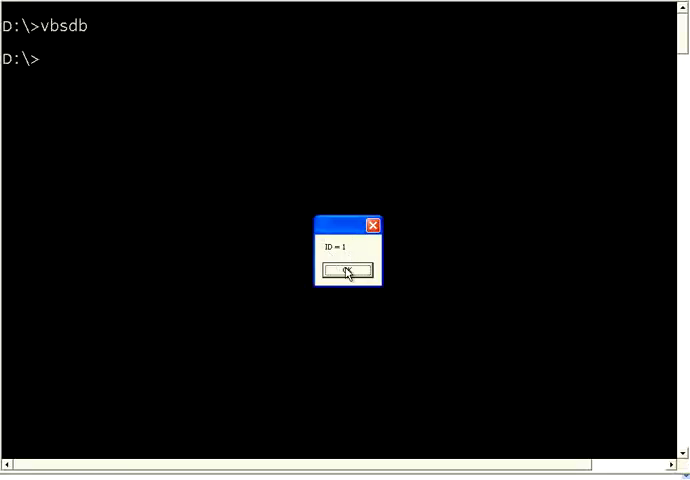
pyautogui.click(349, 269)
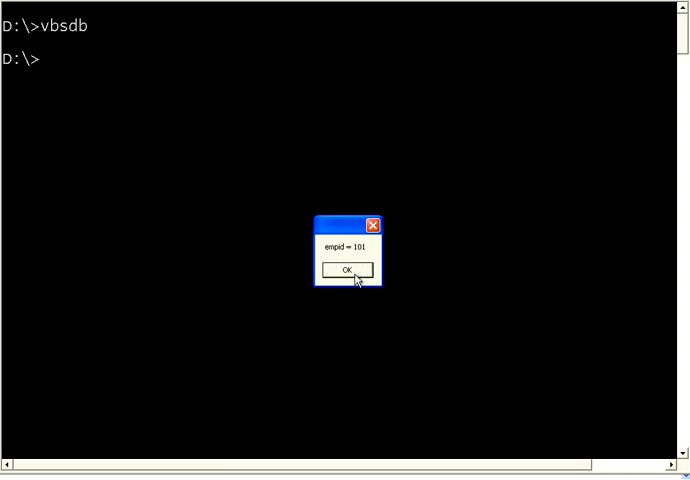
pyautogui.click(347, 270)
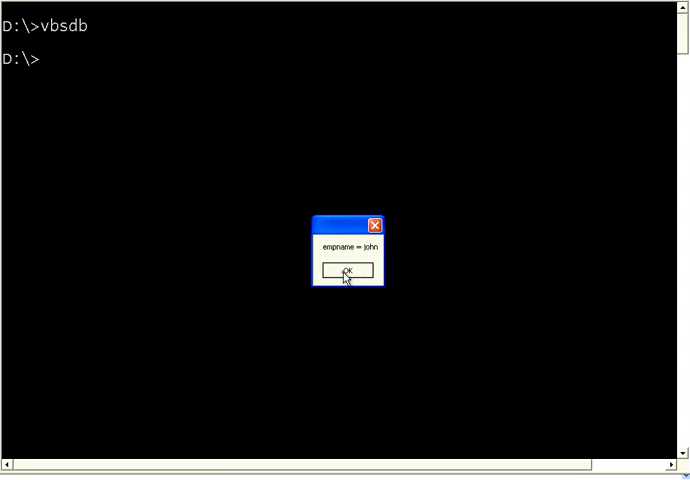
pyautogui.click(348, 271)
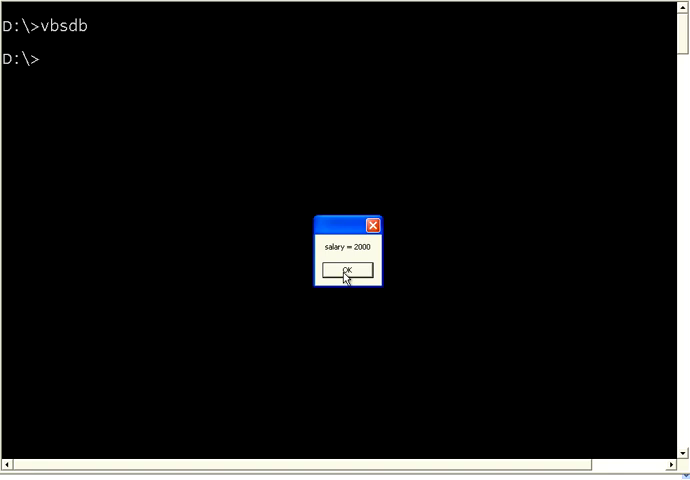
pyautogui.click(348, 271)
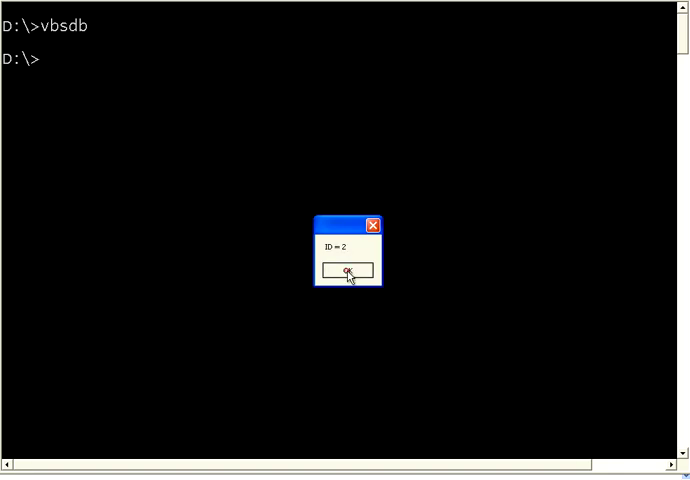
pyautogui.click(350, 269)
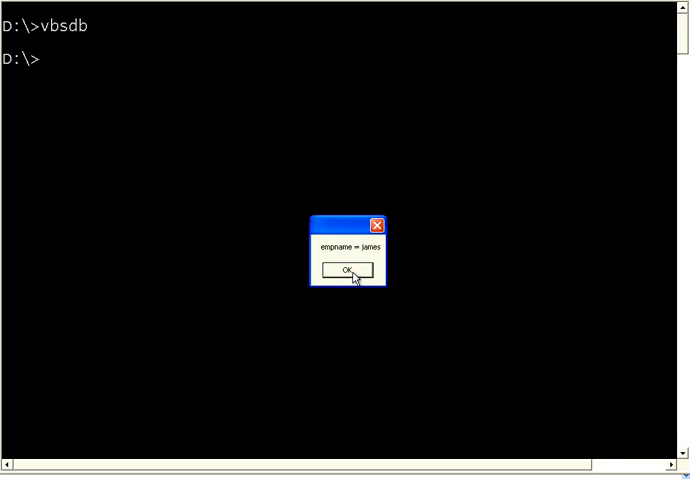
pyautogui.click(349, 269)
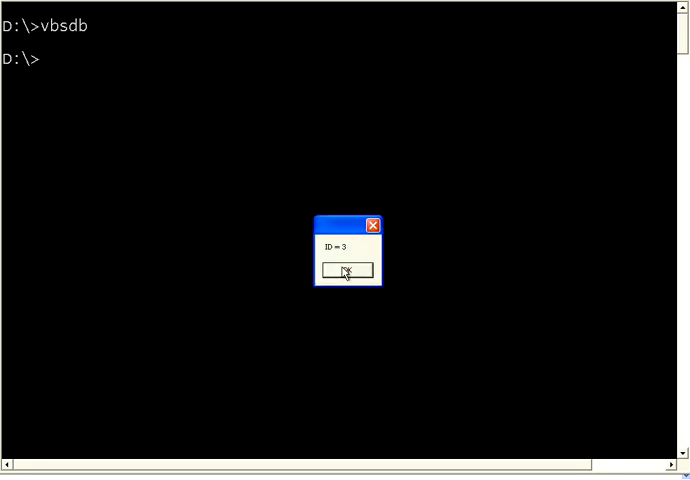
pyautogui.click(347, 270)
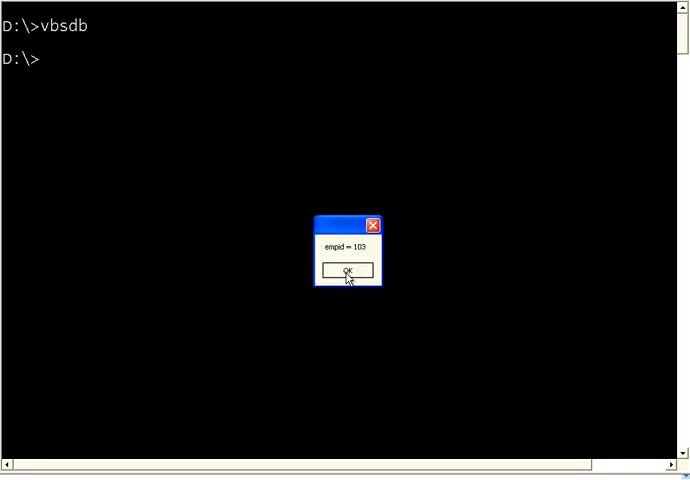
pyautogui.click(347, 271)
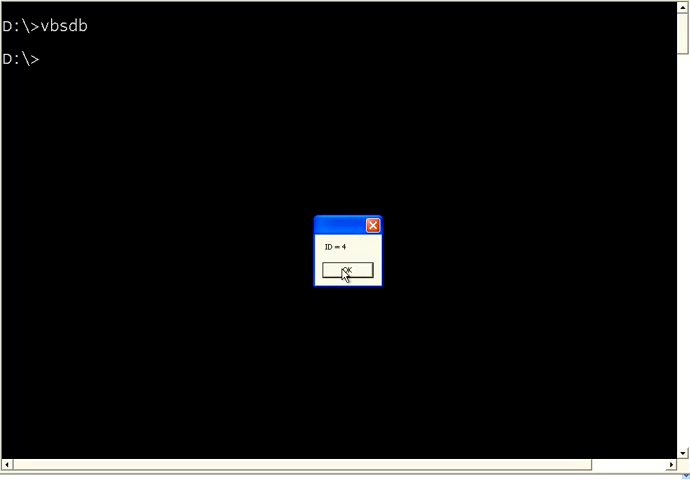
pyautogui.click(349, 270)
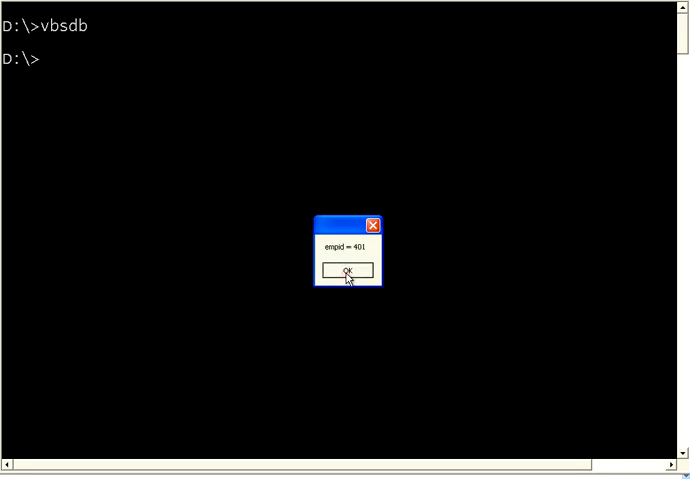
pyautogui.click(350, 272)
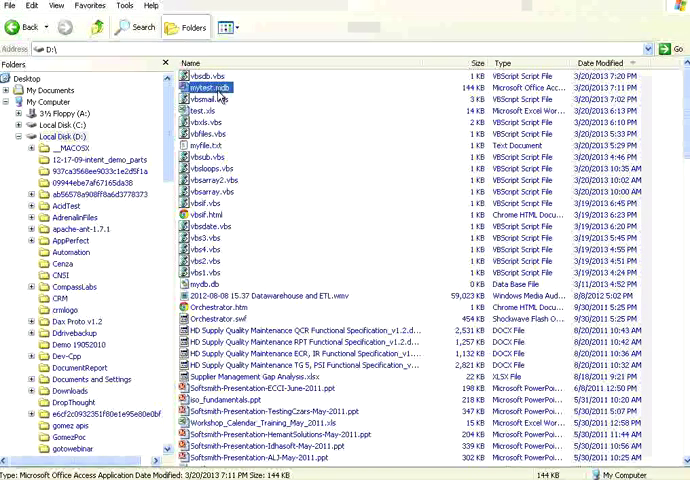
# - Open mytest.mdb from Explorer and view the employee table's four records in Datasheet View
pyautogui.doubleClick(205, 88)
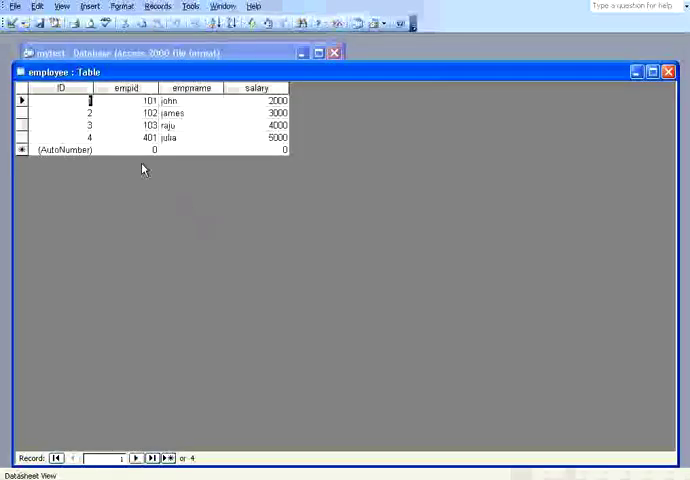
pyautogui.click(125, 113)
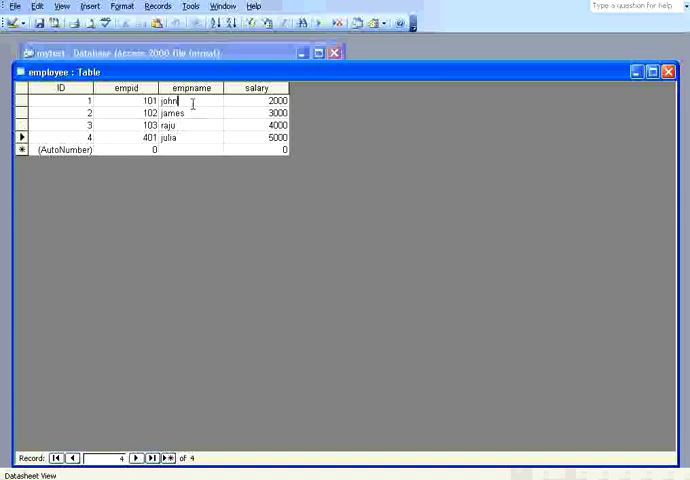
pyautogui.click(190, 137)
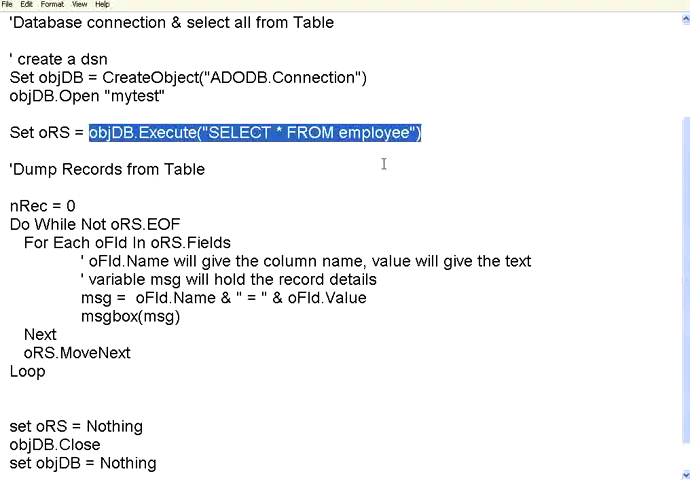
pyautogui.moveTo(3, 210)
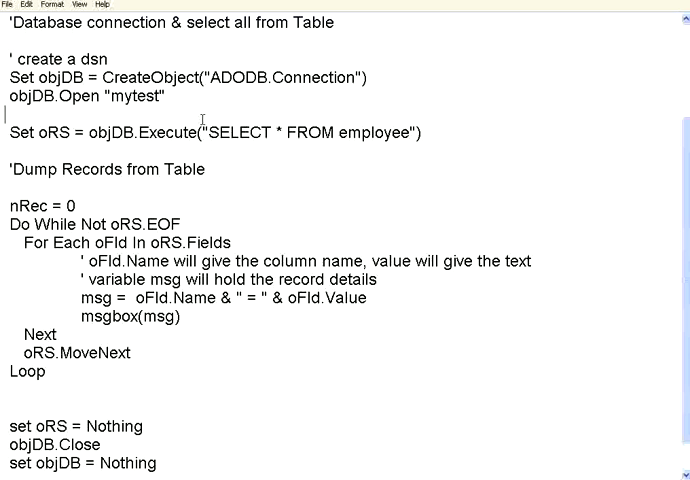
# - Type an INSERT into employee (empid, empname, salary) line above the SELECT and select its values
pyautogui.write('Set oRS = objDB.Execute("insert into employee (empid, empname, salary) values (401, \'julia\', 5000)")')
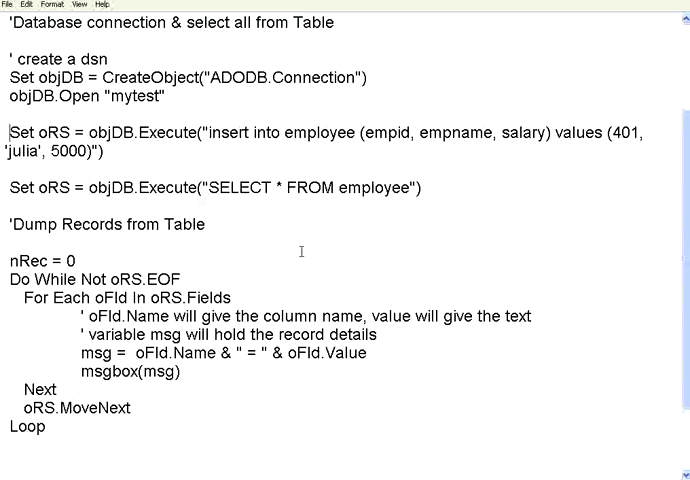
pyautogui.moveTo(94, 134); pyautogui.dragTo(252, 134)
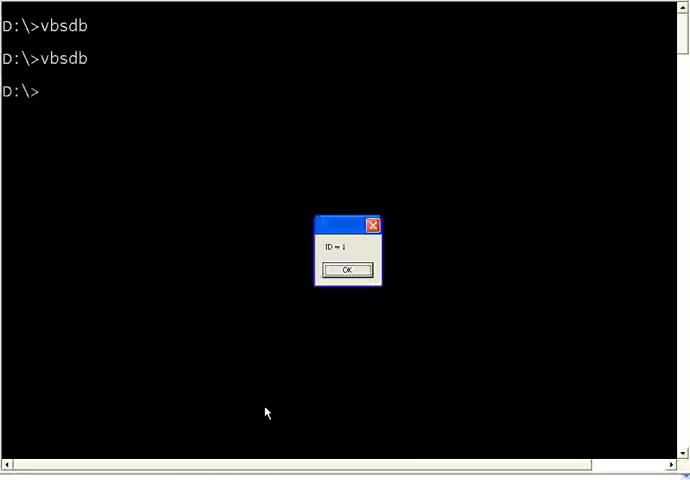
# - Dismiss every vbsdb field message through the fifth record, empid 901 with salary 8000
pyautogui.click(347, 270)
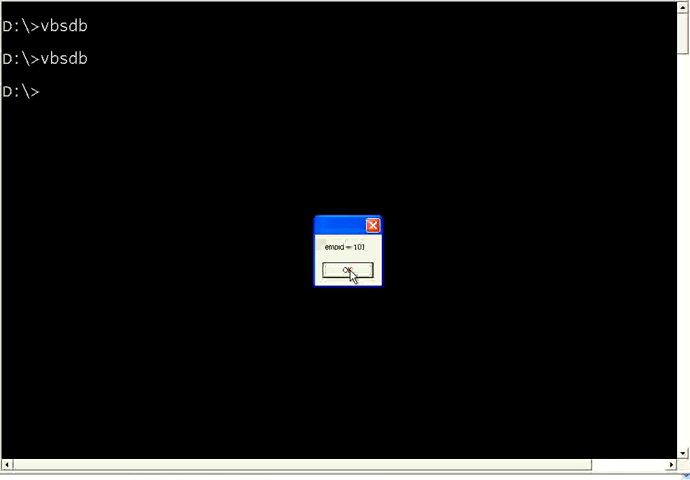
pyautogui.click(348, 270)
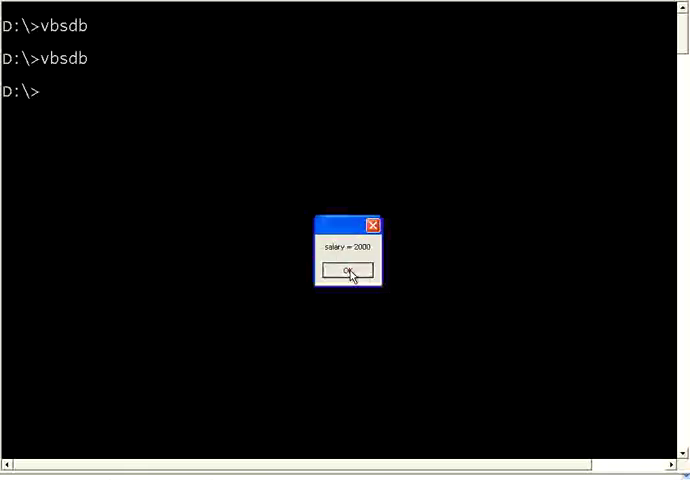
pyautogui.click(348, 271)
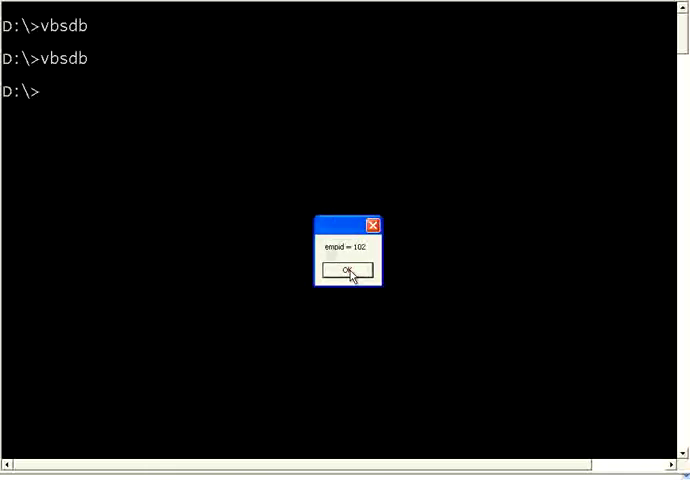
pyautogui.click(350, 270)
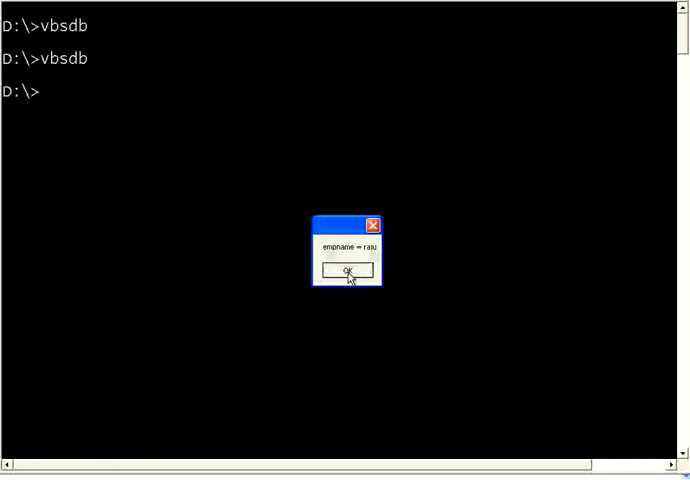
pyautogui.click(348, 270)
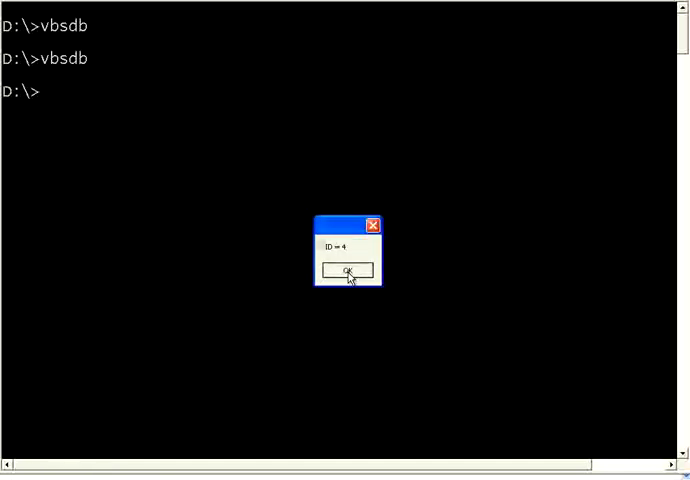
pyautogui.click(347, 270)
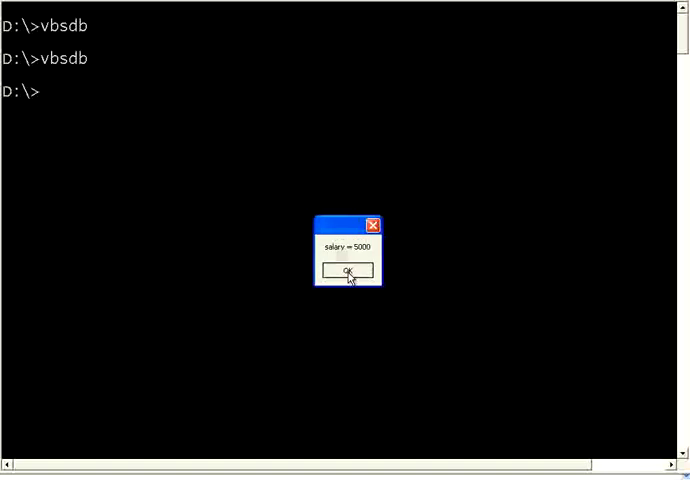
pyautogui.click(348, 270)
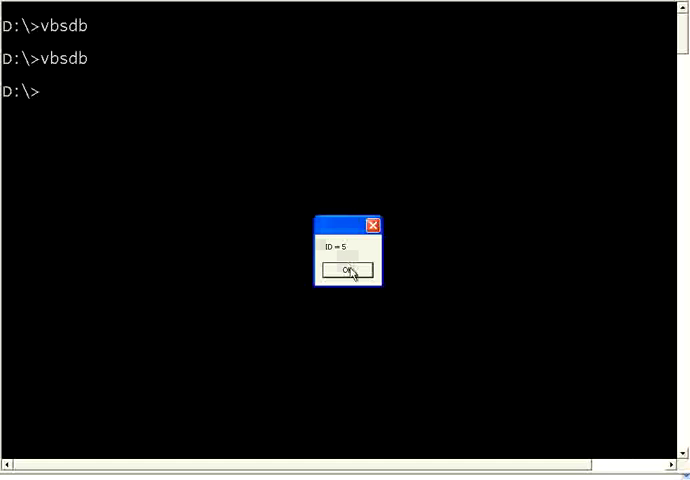
pyautogui.click(349, 270)
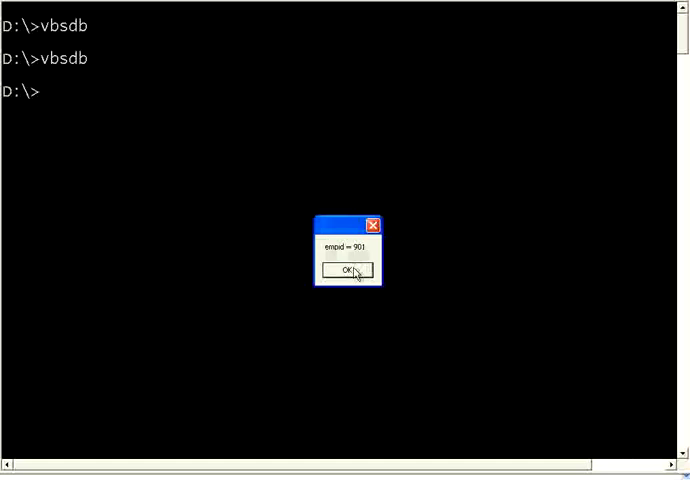
pyautogui.click(349, 270)
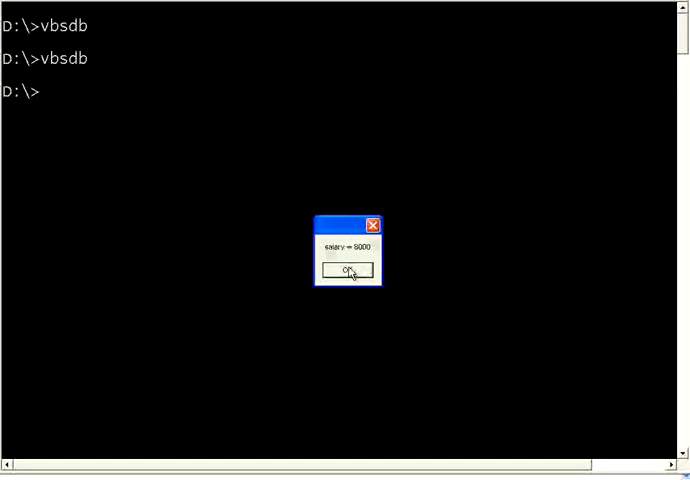
pyautogui.click(350, 270)
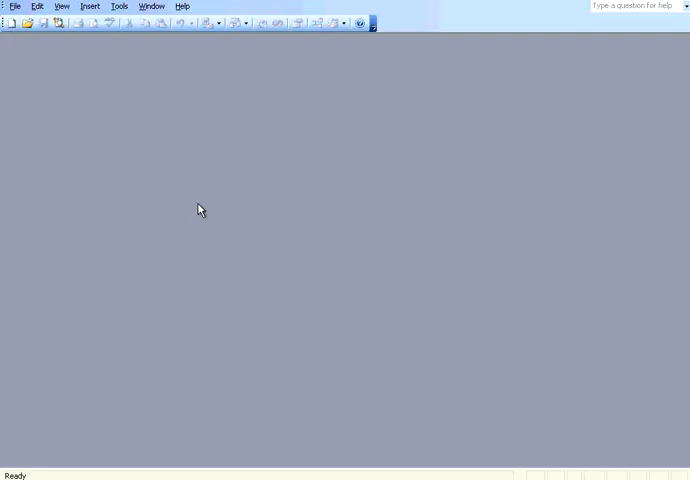
# - Reopen mytest.mdb, check employee record 901 abdul with salary 8000, then close table and database
pyautogui.click(15, 6)
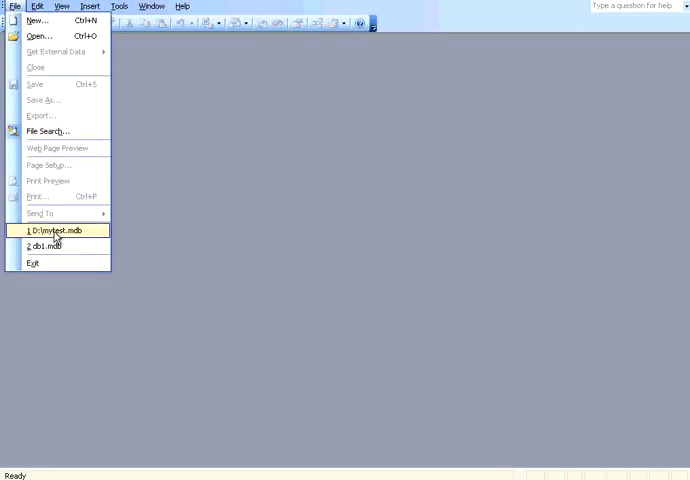
pyautogui.click(56, 231)
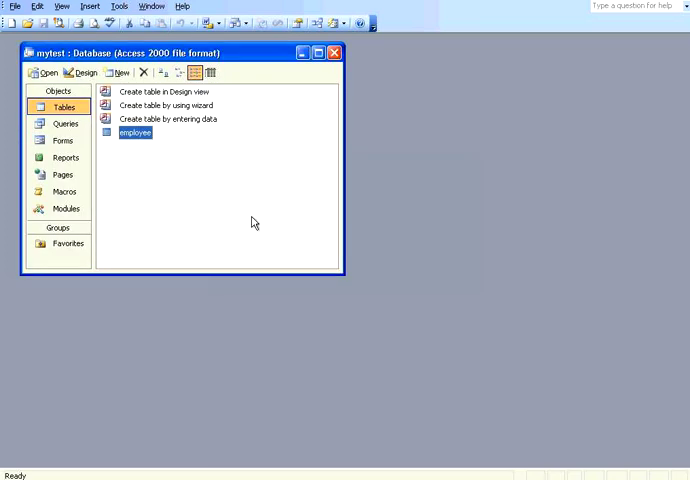
pyautogui.doubleClick(134, 132)
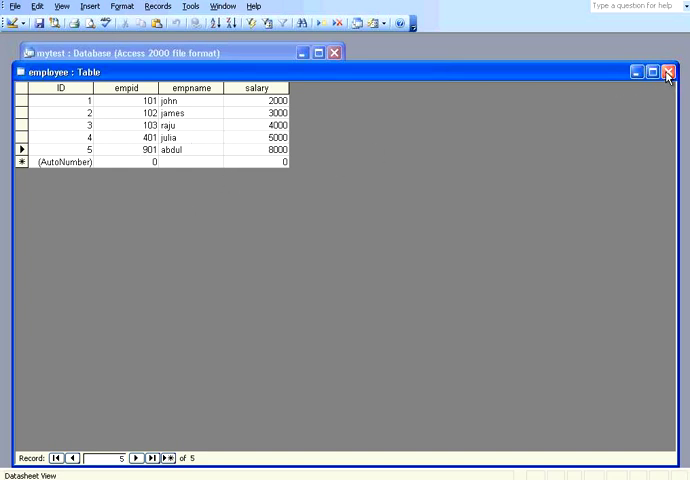
pyautogui.click(669, 72)
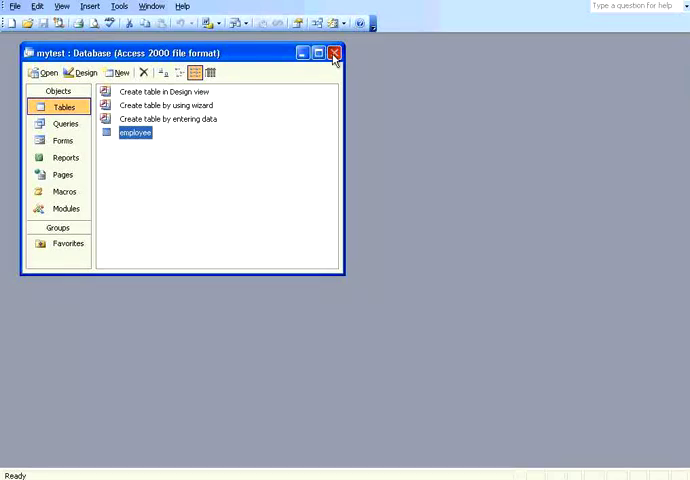
pyautogui.click(336, 52)
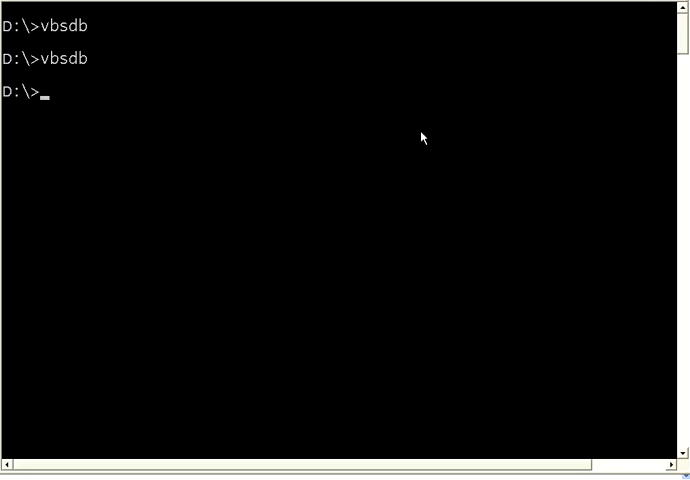